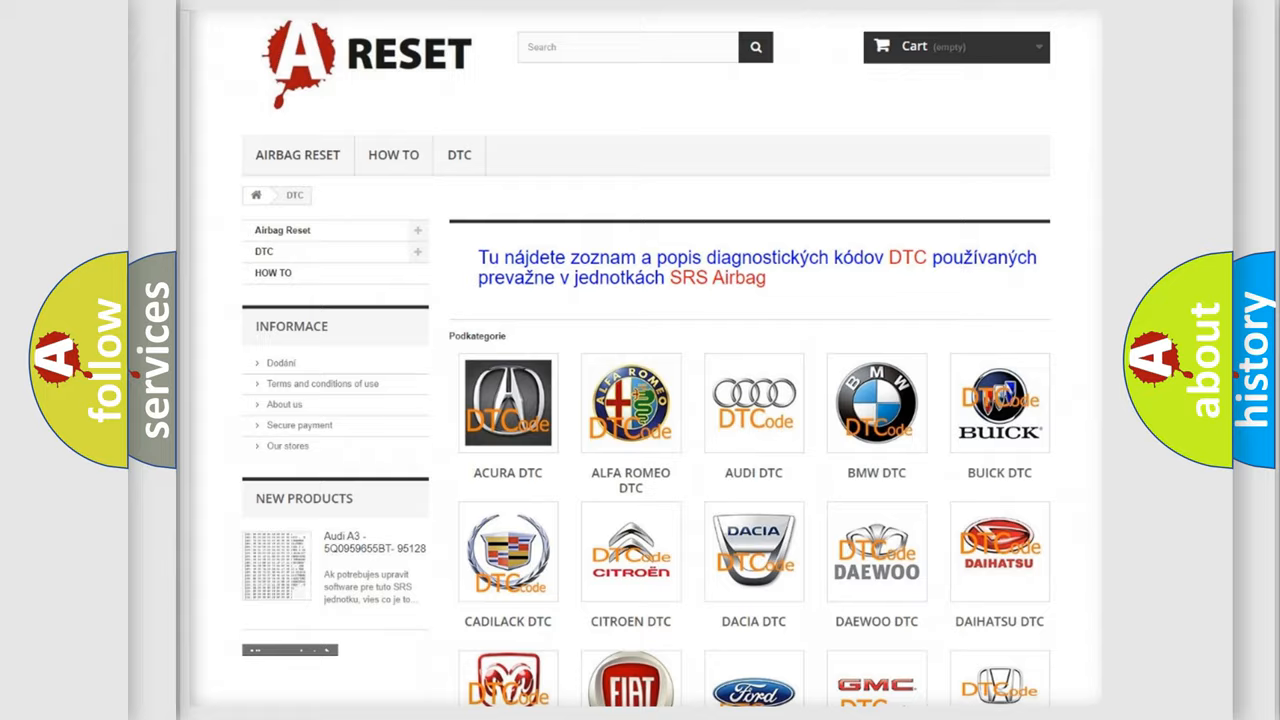
Step: Open the Lincoln tile in the DTC brand grid and scroll through its diagnostic code list
scroll("down", 3)
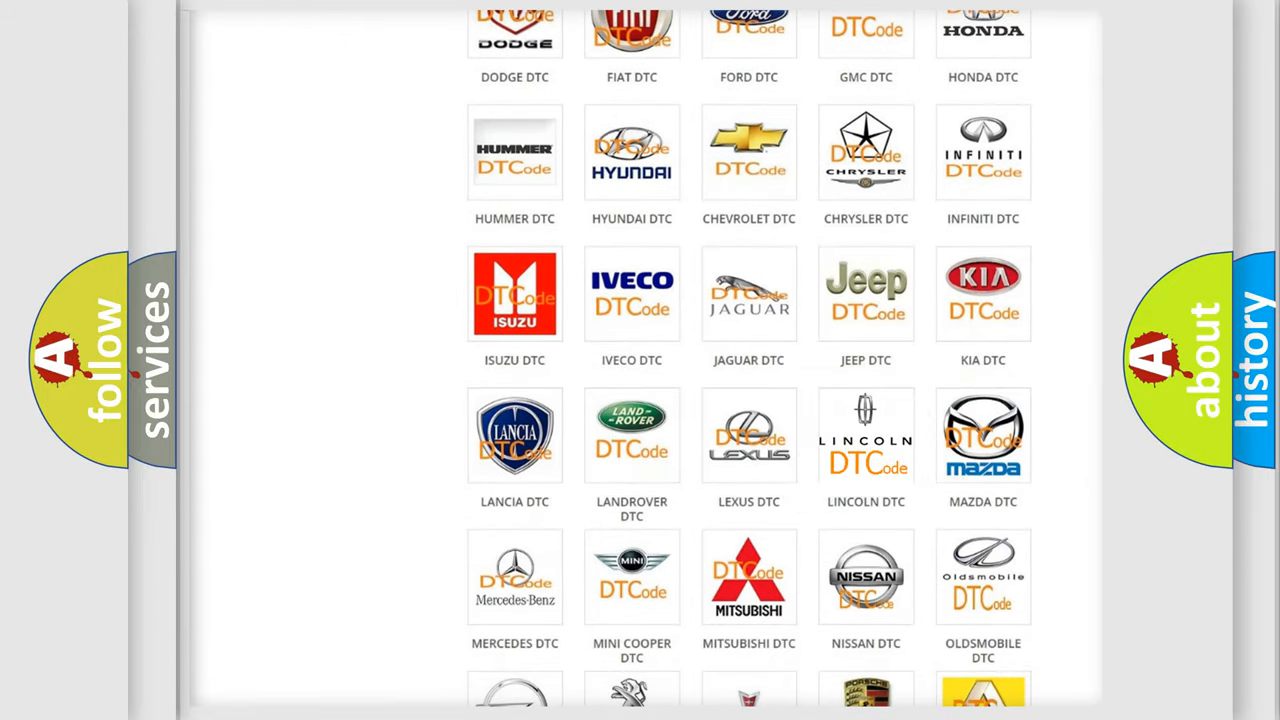
left_click(866, 435)
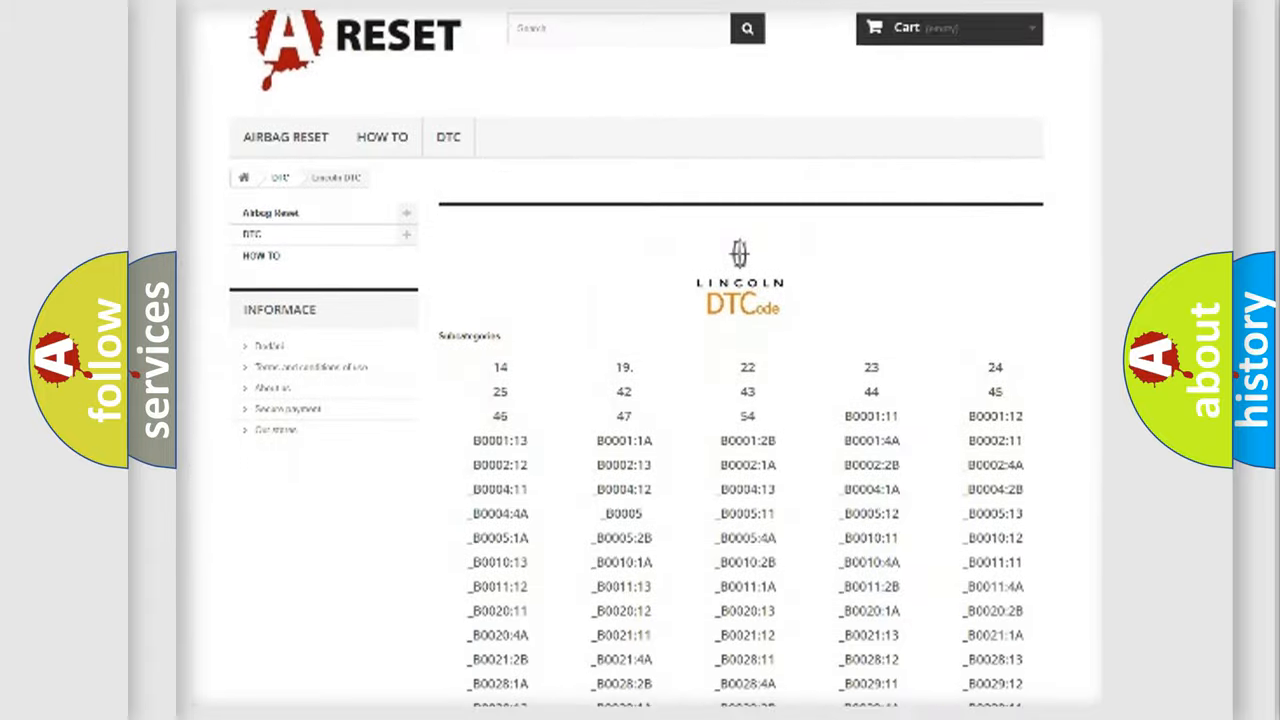
scroll("down", 3)
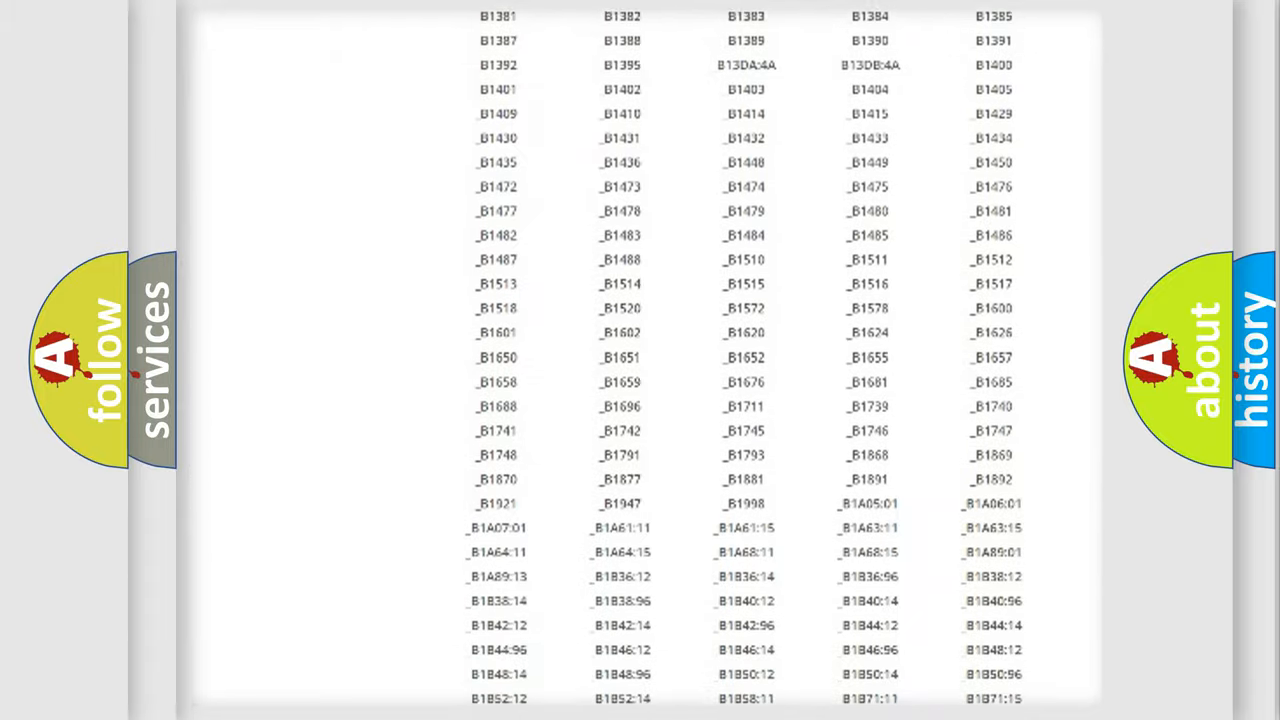